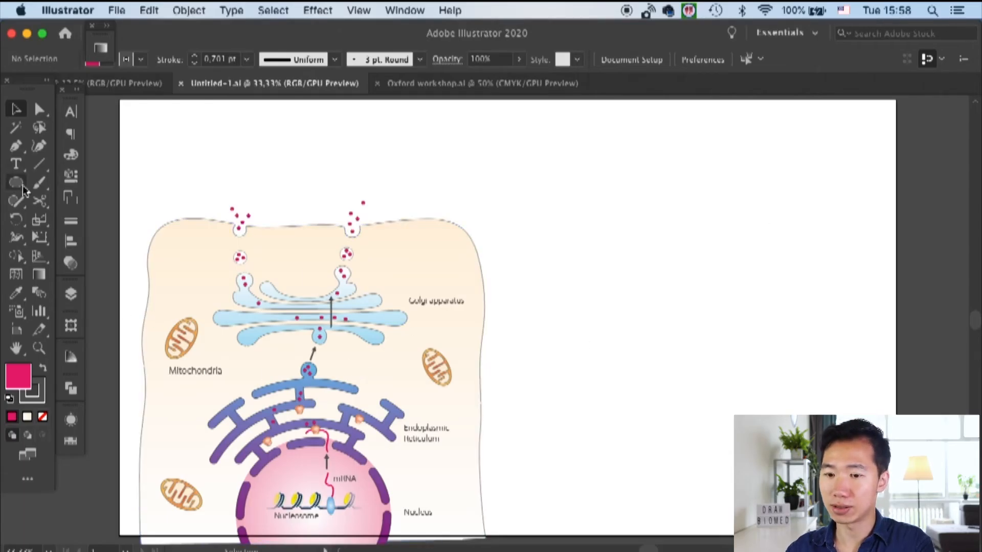
- Draw a circle with the Ellipse tool and give its outline a 40 pt stroke
left_click(16, 182)
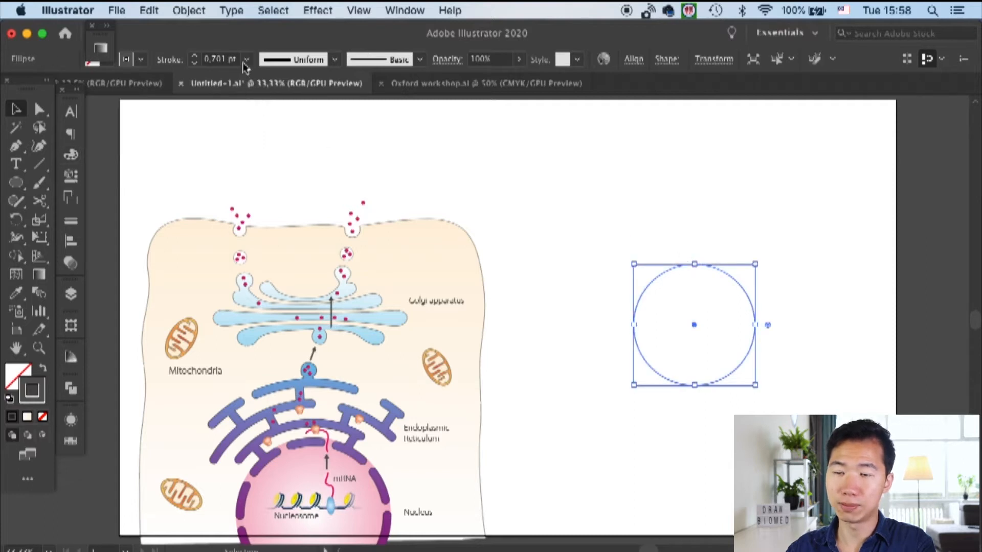
left_click(247, 58)
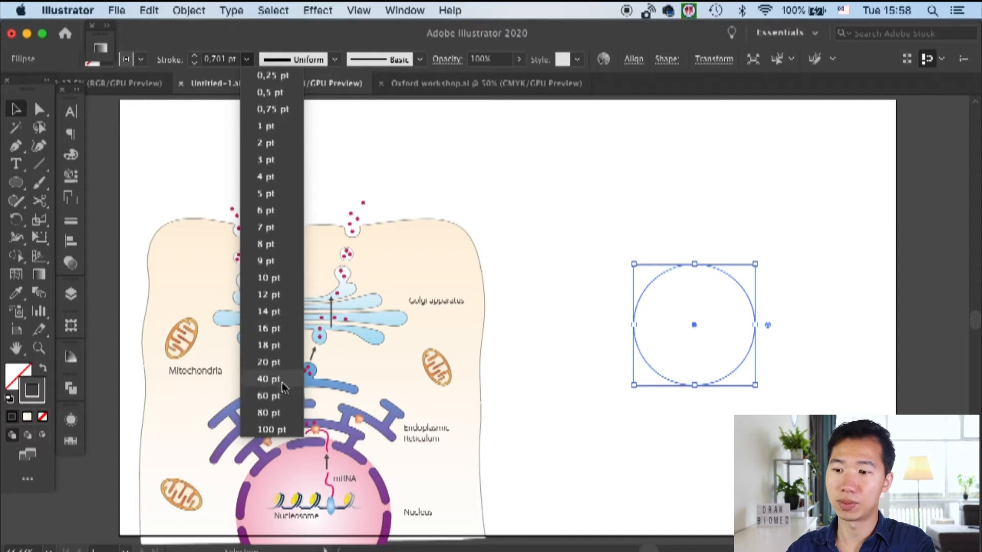
left_click(268, 379)
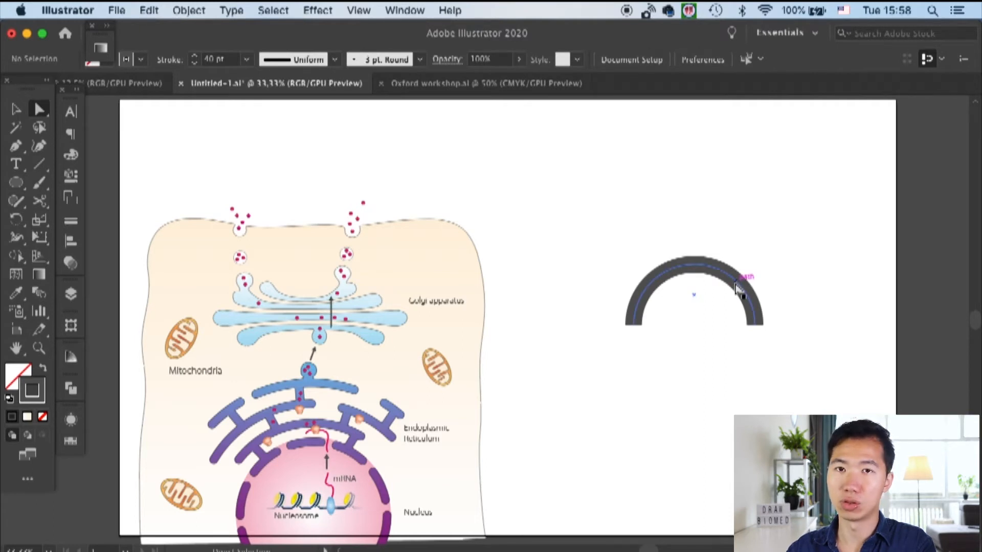
- Expand the arch's 40 pt stroke into a solid filled shape via Object > Expand
left_click(694, 289)
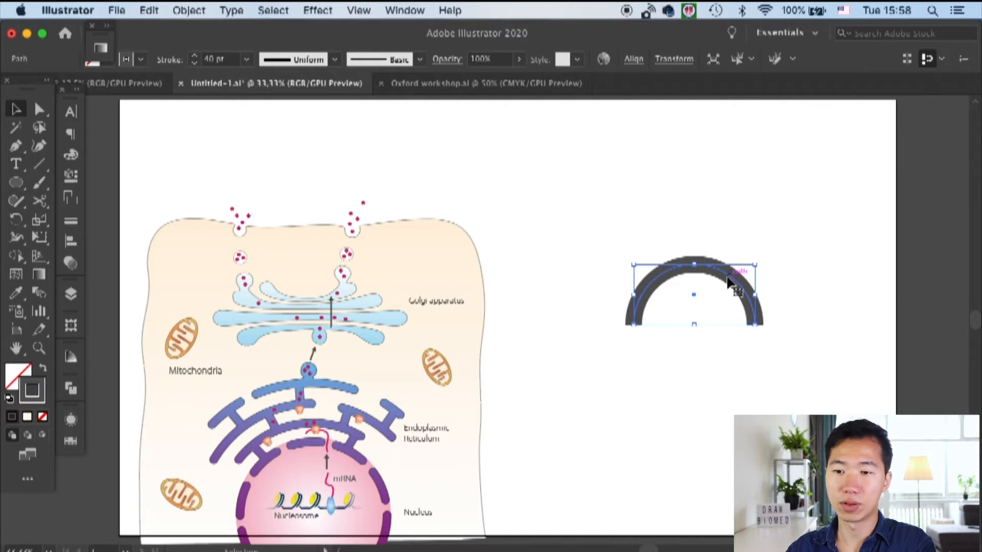
left_click(188, 10)
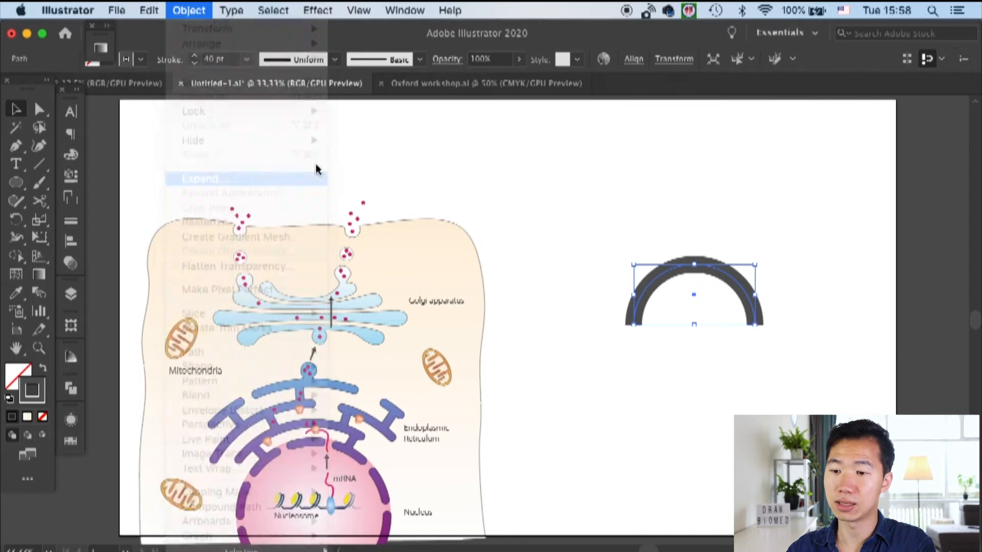
left_click(201, 178)
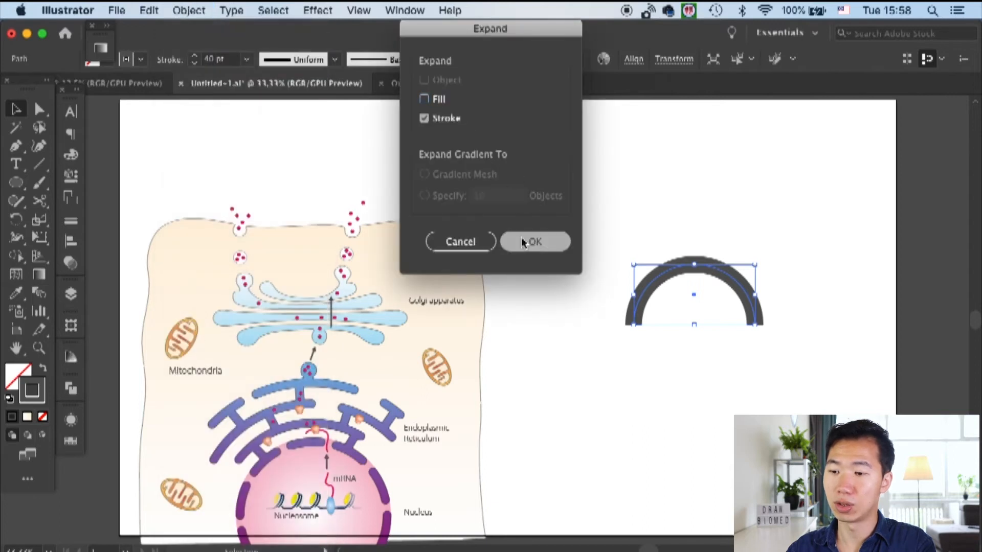
left_click(534, 241)
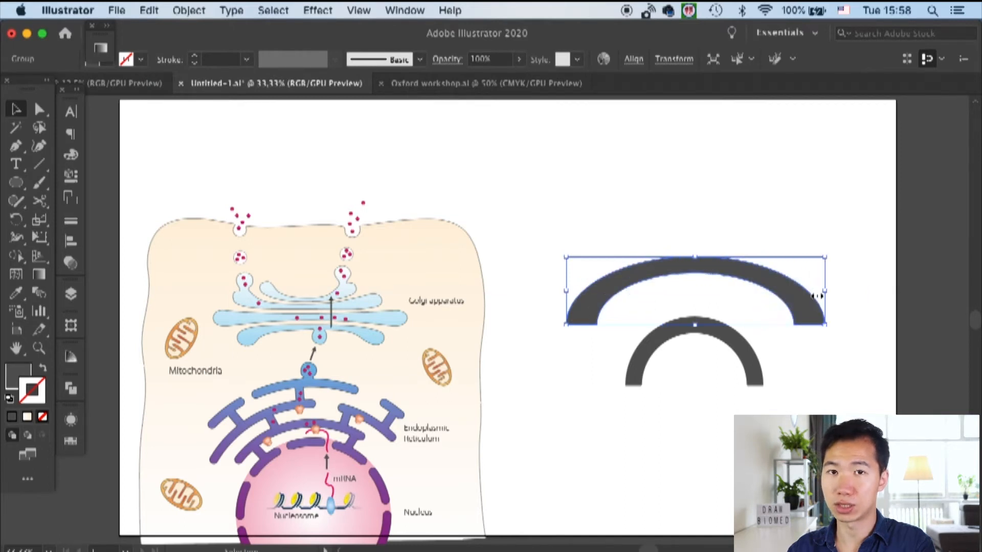
- Stretch the copied arch much wider and flatten the smaller arch, then select the wide one
left_click_drag(693, 289, 694, 325)
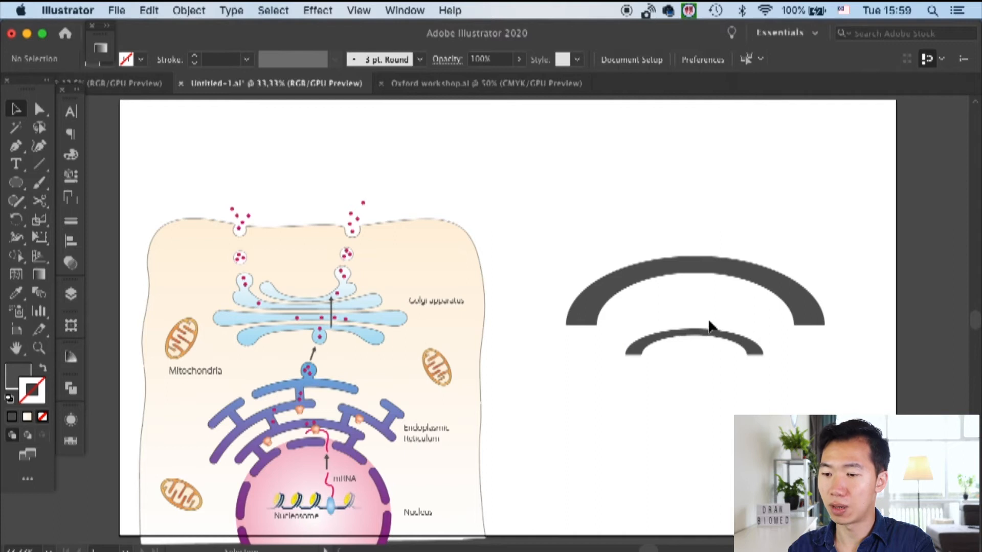
left_click(696, 316)
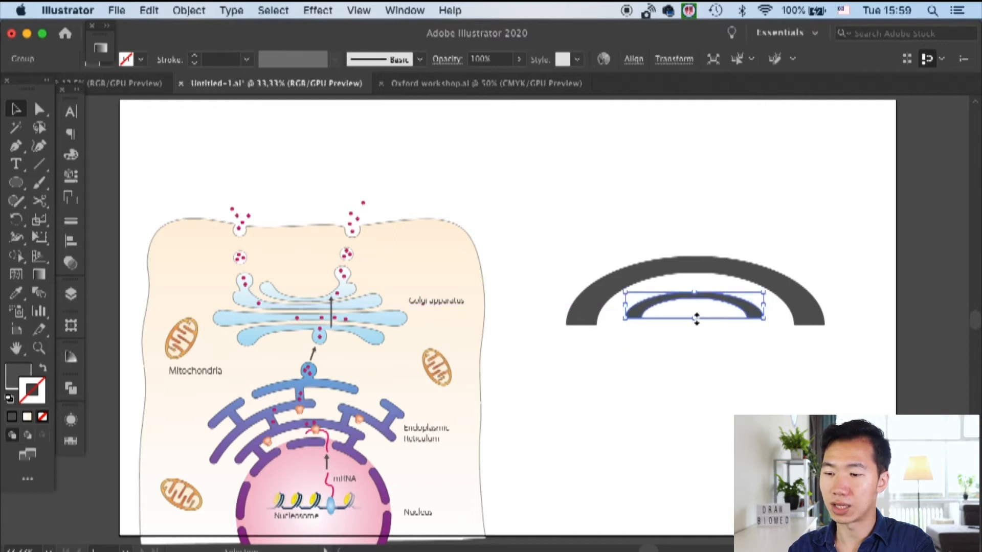
left_click_drag(693, 319, 694, 238)
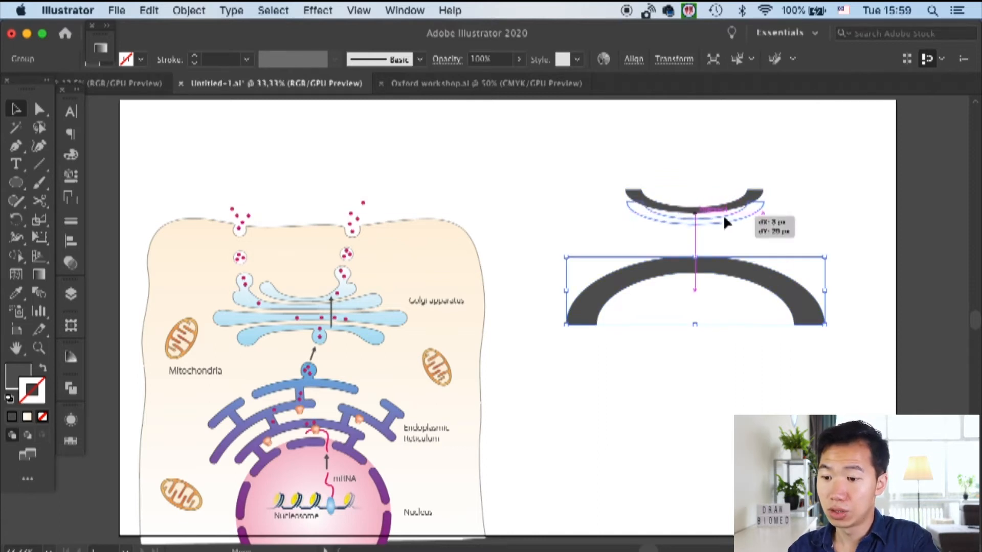
left_click(582, 331)
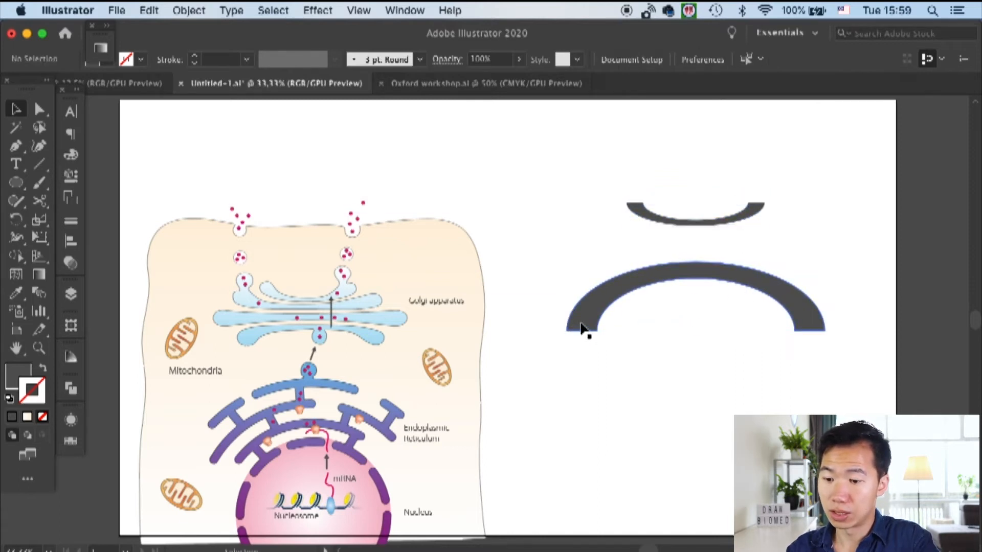
left_click(582, 328)
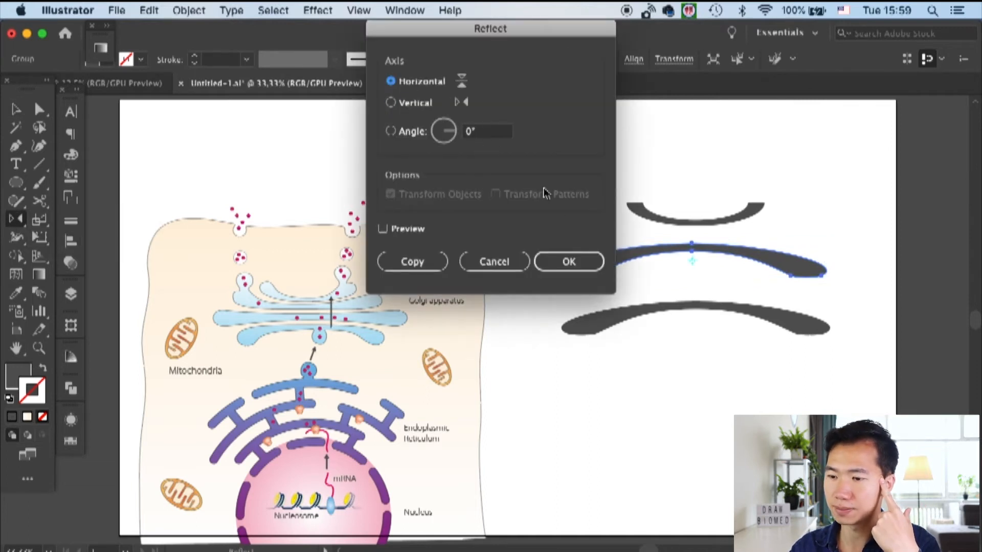
- Reflect the middle shape over the horizontal axis and drag the small arch down toward it
left_click(568, 261)
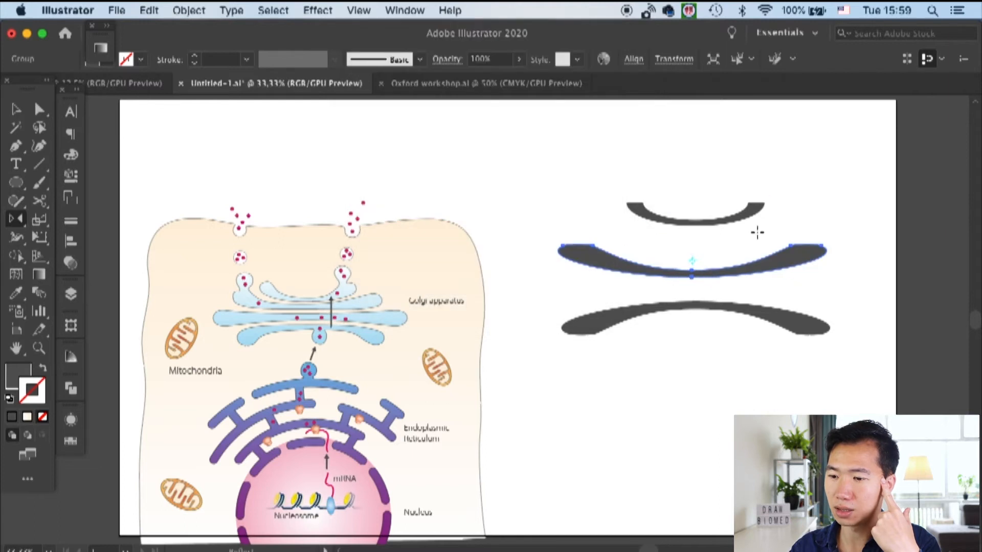
left_click(38, 109)
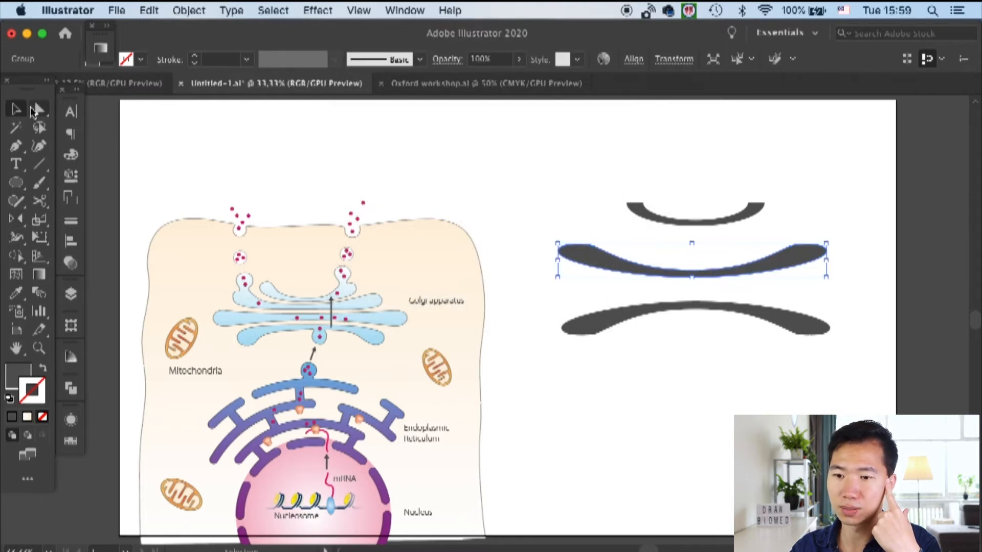
left_click_drag(692, 263, 692, 242)
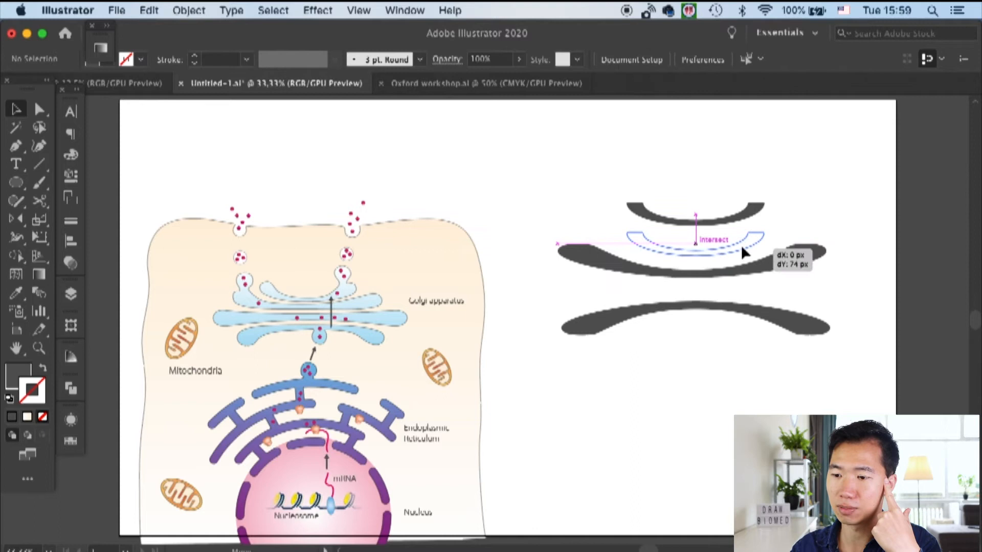
left_click_drag(696, 247, 696, 253)
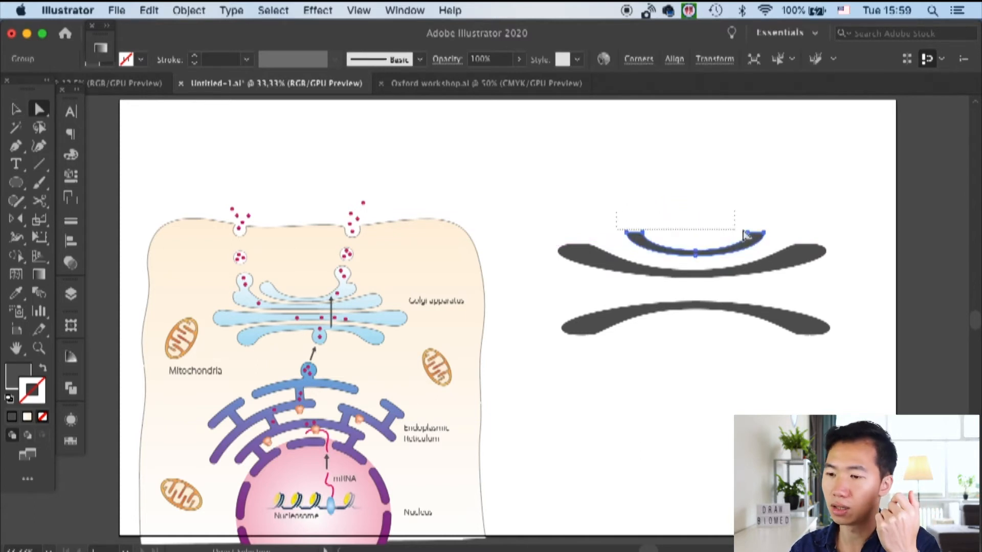
left_click(17, 126)
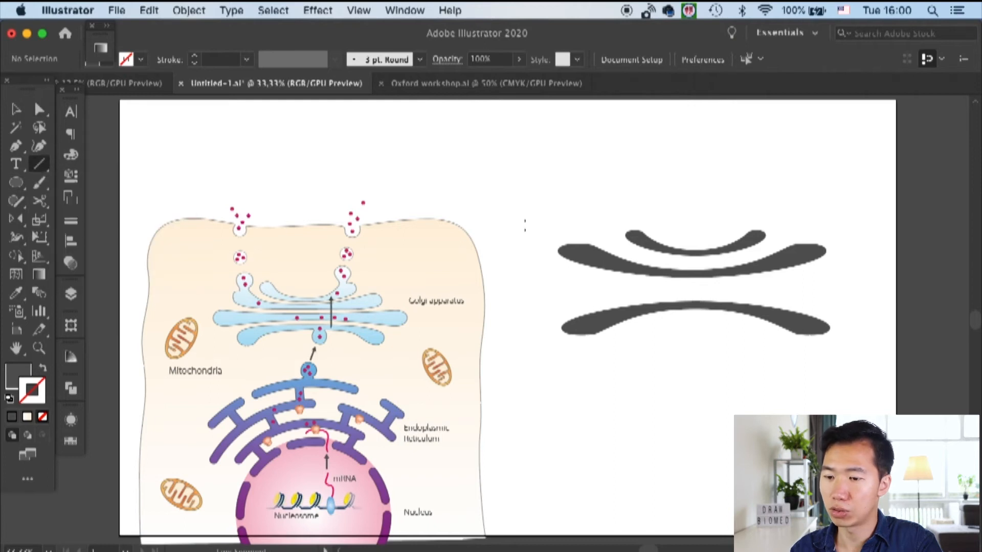
- Draw the middle horizontal line and set its stroke weight to 40 pt
left_click_drag(336, 294, 814, 294)
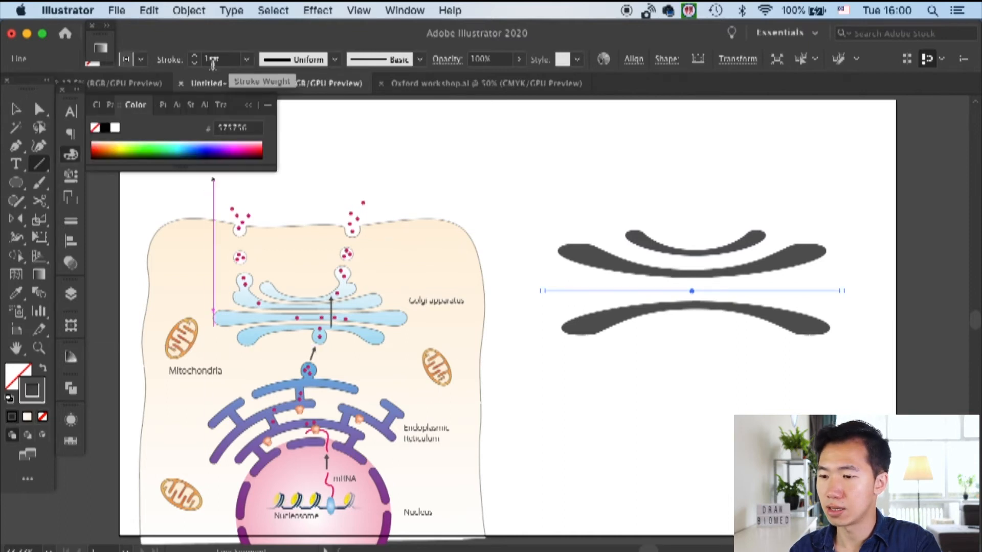
left_click(244, 59)
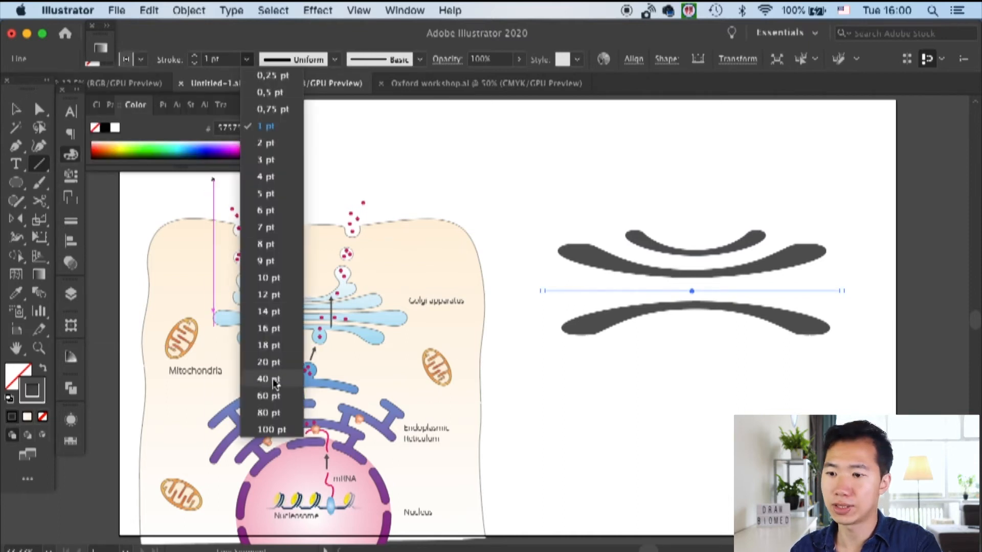
left_click(263, 378)
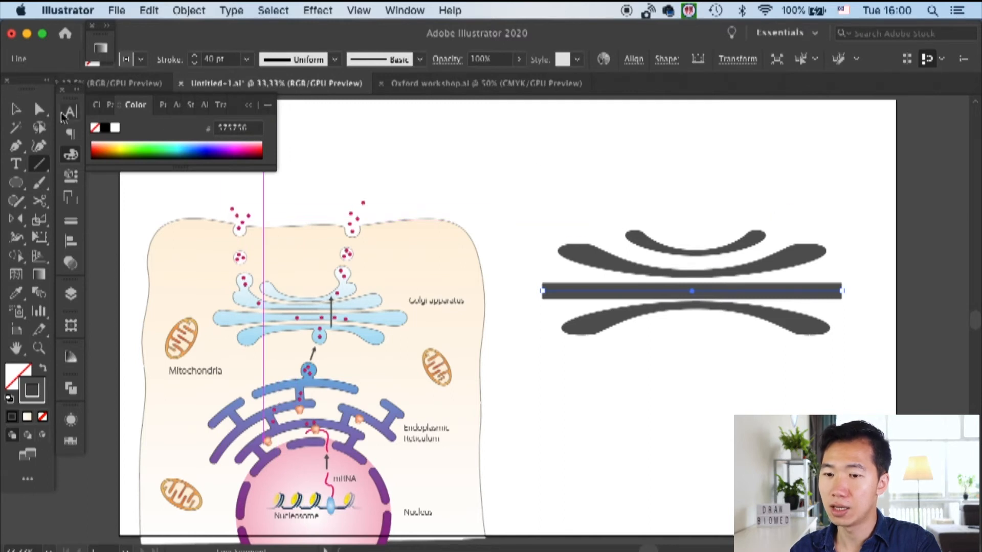
- Expand the thick line's stroke into a solid filled bar via Object > Expand
left_click(149, 10)
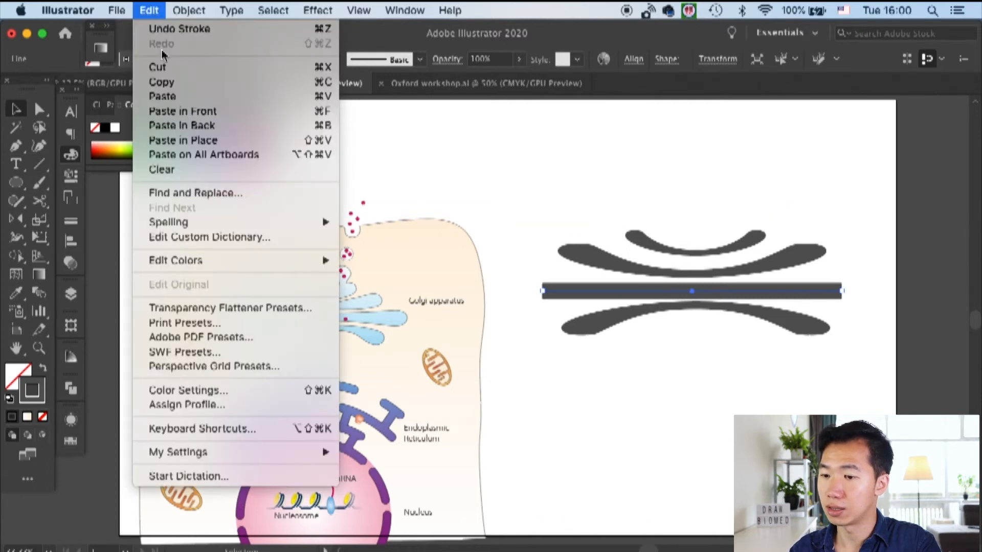
left_click(189, 10)
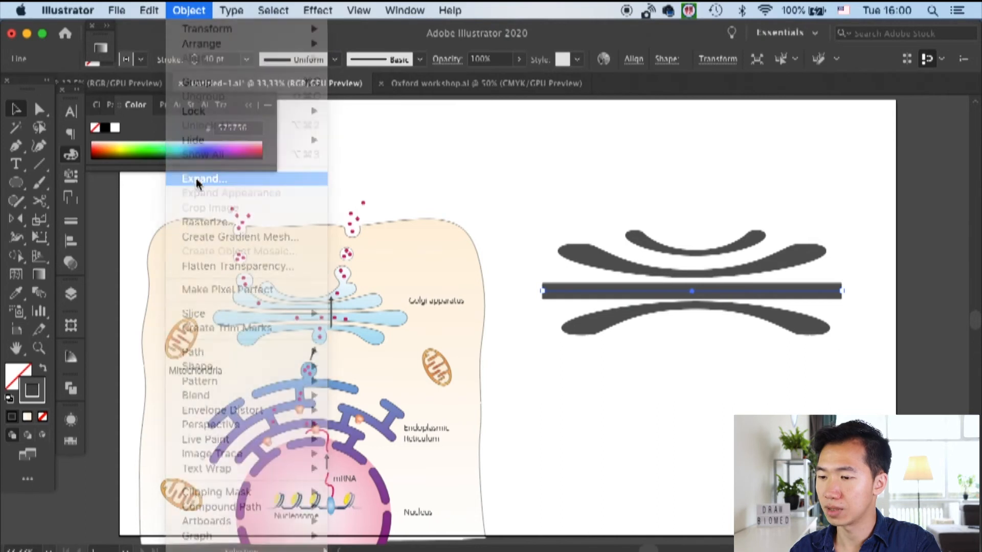
left_click(202, 178)
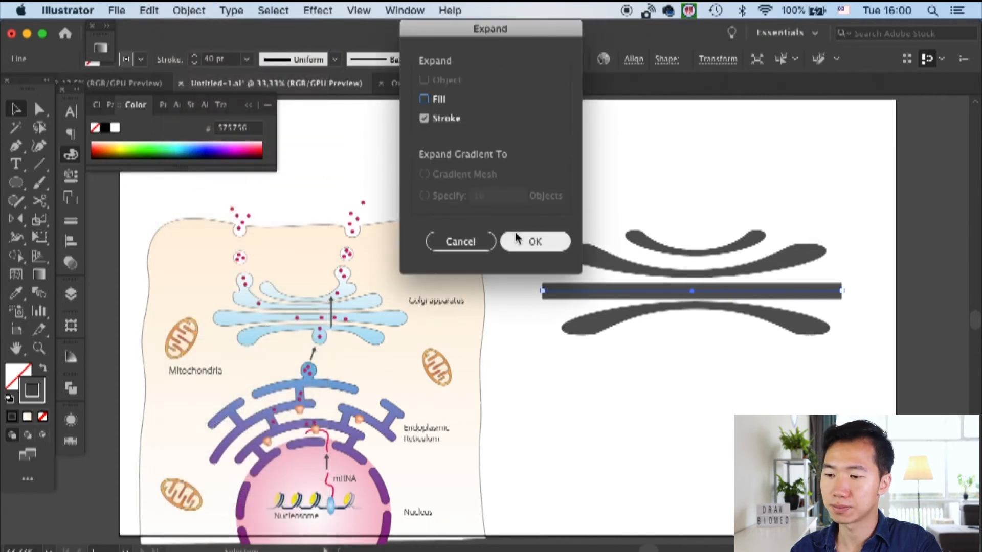
left_click(534, 242)
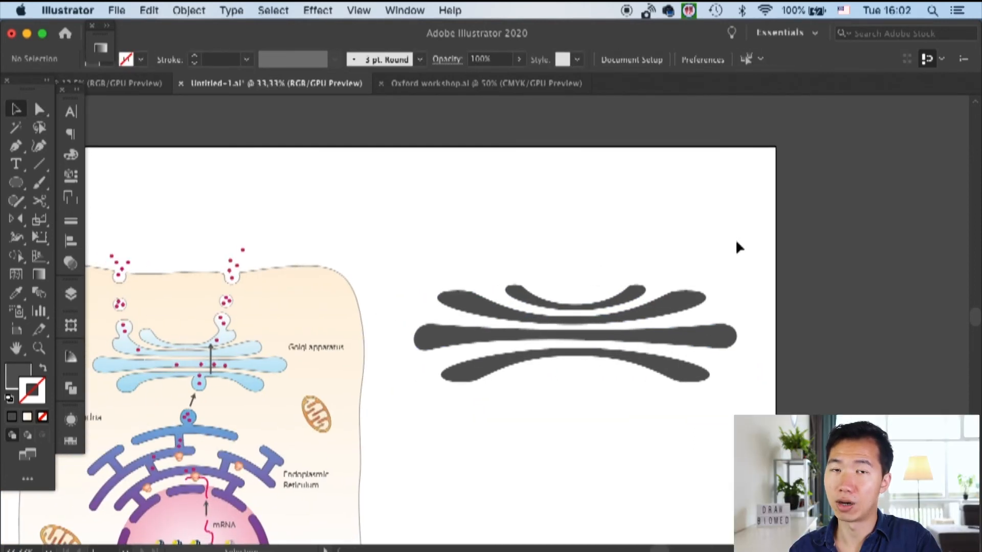
- Round and flare the middle bar's ends, then select all the stacked cisternae shapes
left_click(561, 360)
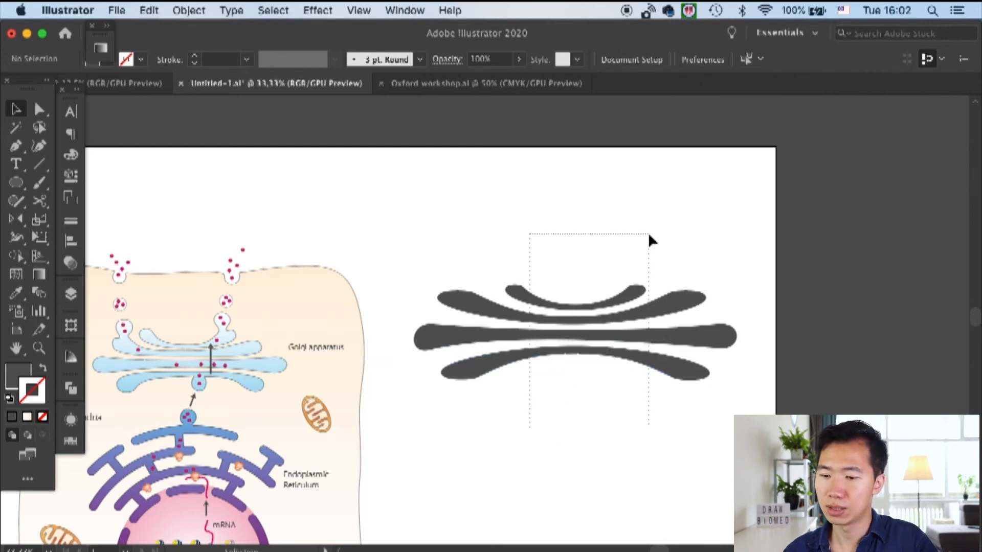
left_click(573, 338)
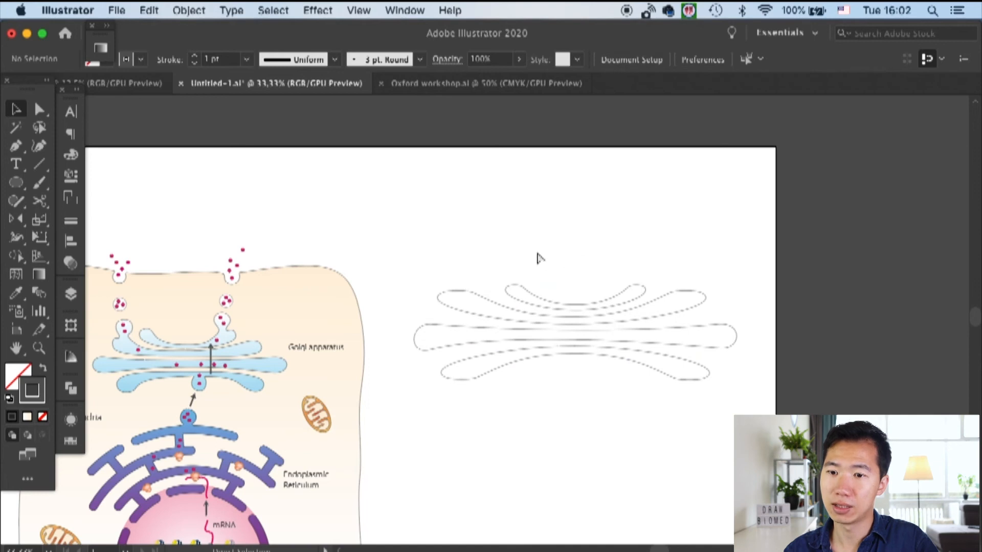
- Merge the stacked cisternae shapes with Object > Compound Path > Make and select the result
left_click(658, 351)
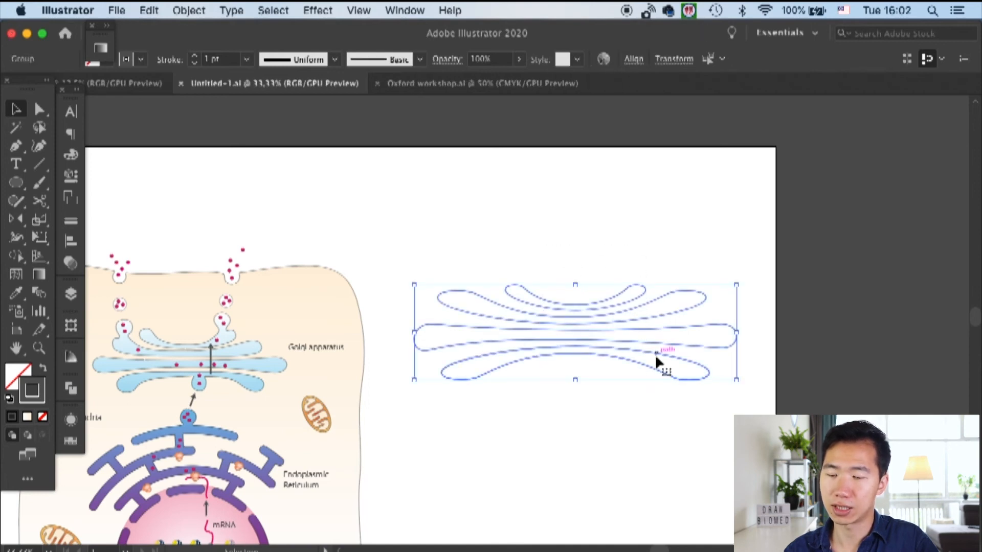
left_click(189, 10)
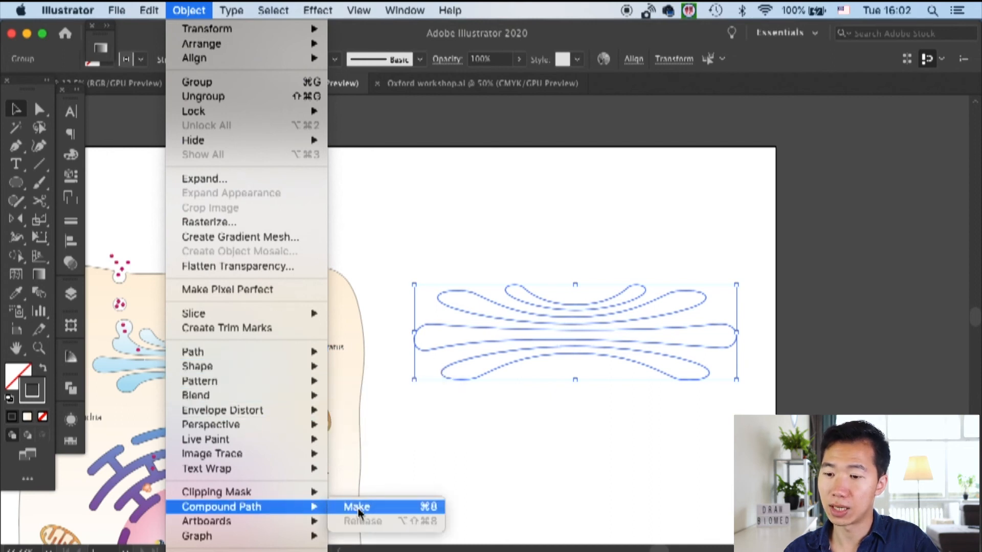
left_click(356, 506)
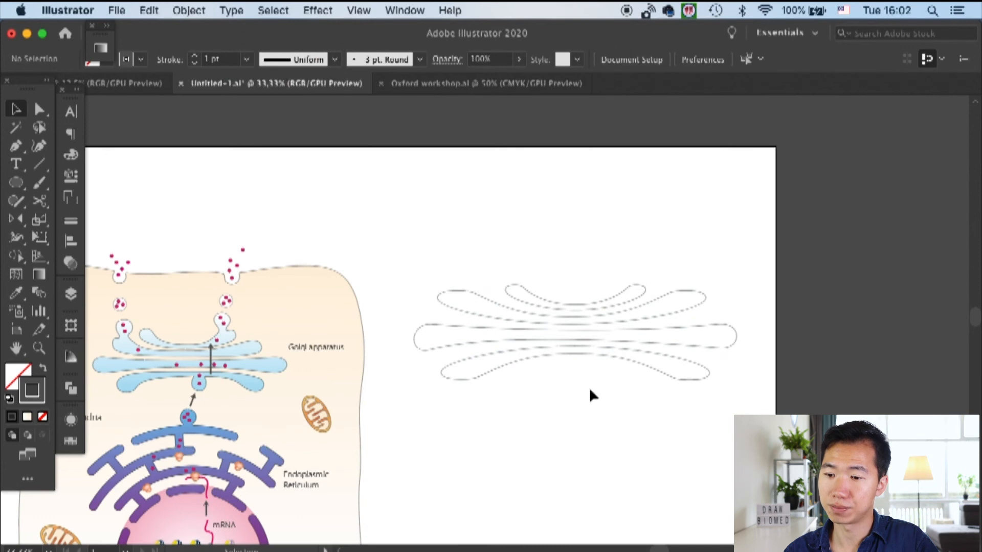
left_click(574, 332)
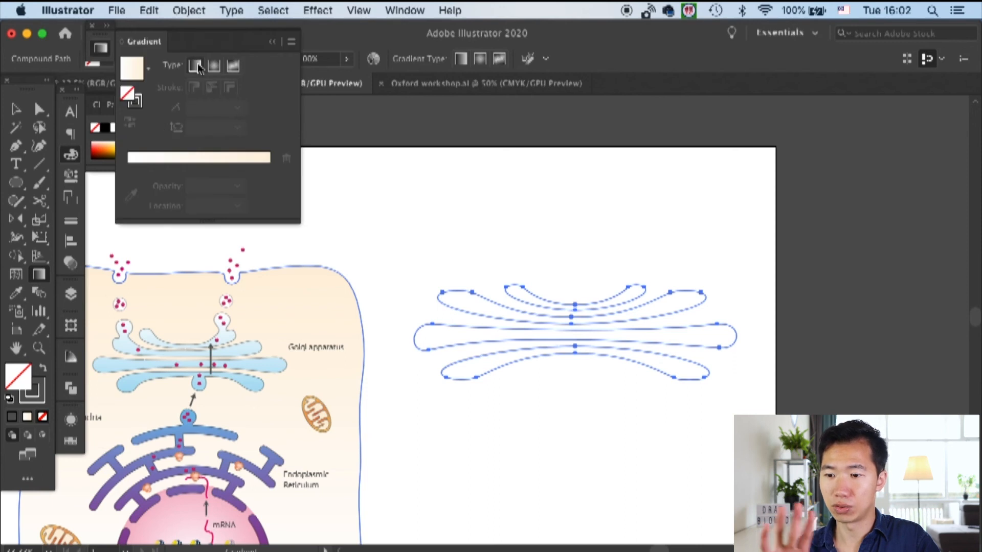
- Apply a linear gradient at -90° with a blue end stop, then bring up its shades in Color Guide
left_click(236, 107)
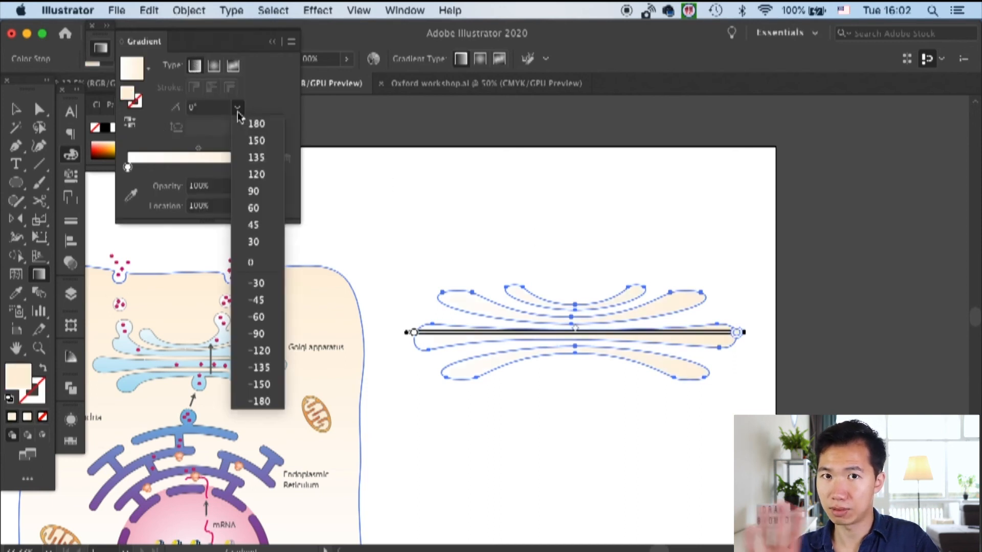
left_click(253, 334)
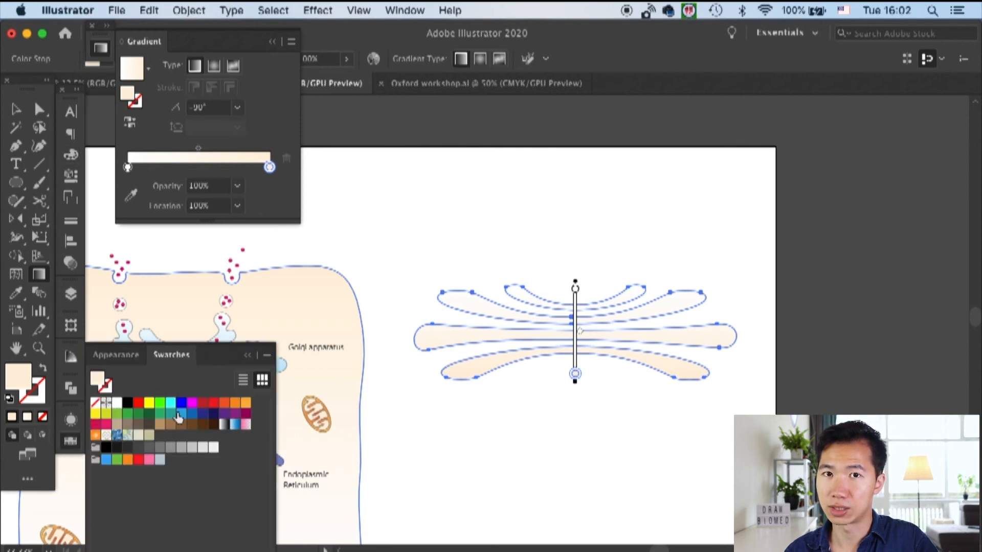
left_click(181, 412)
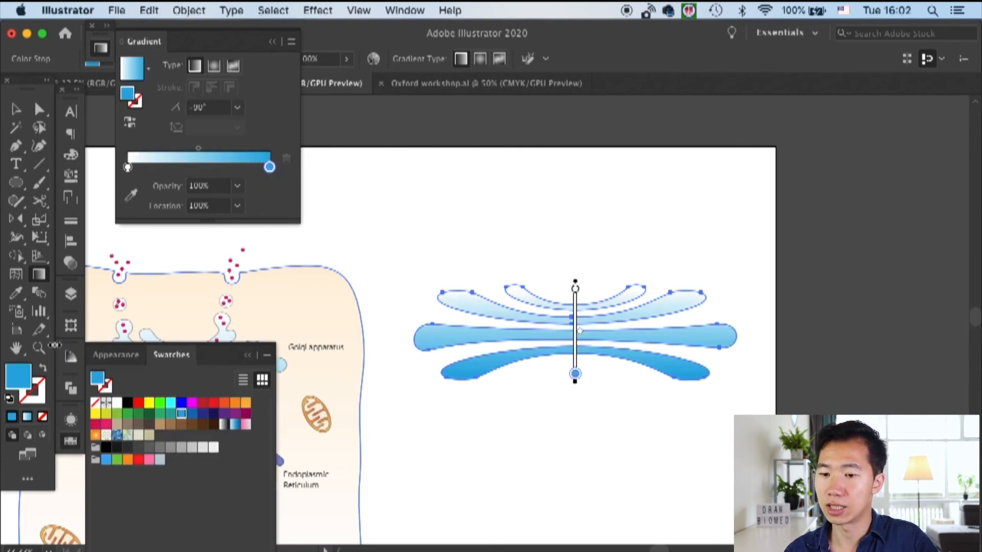
left_click(116, 350)
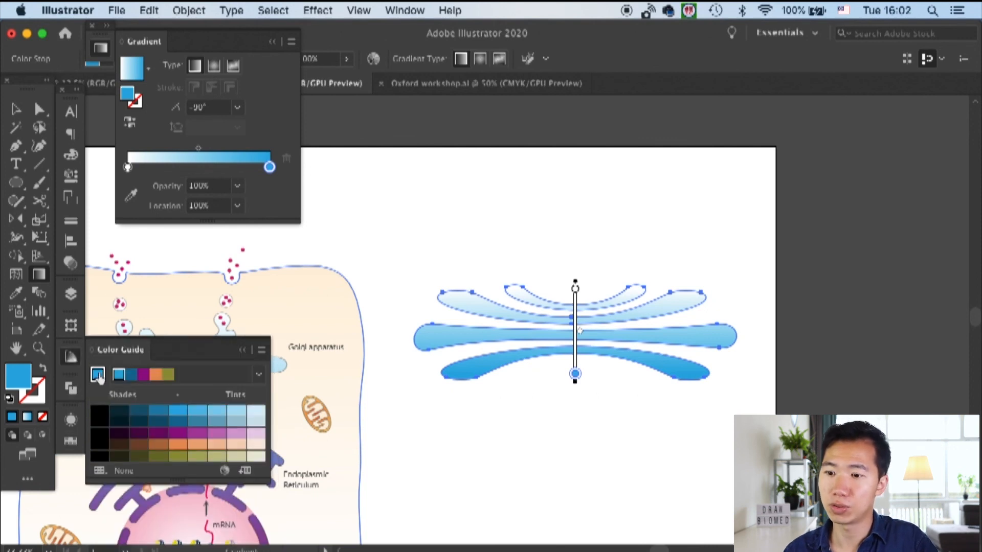